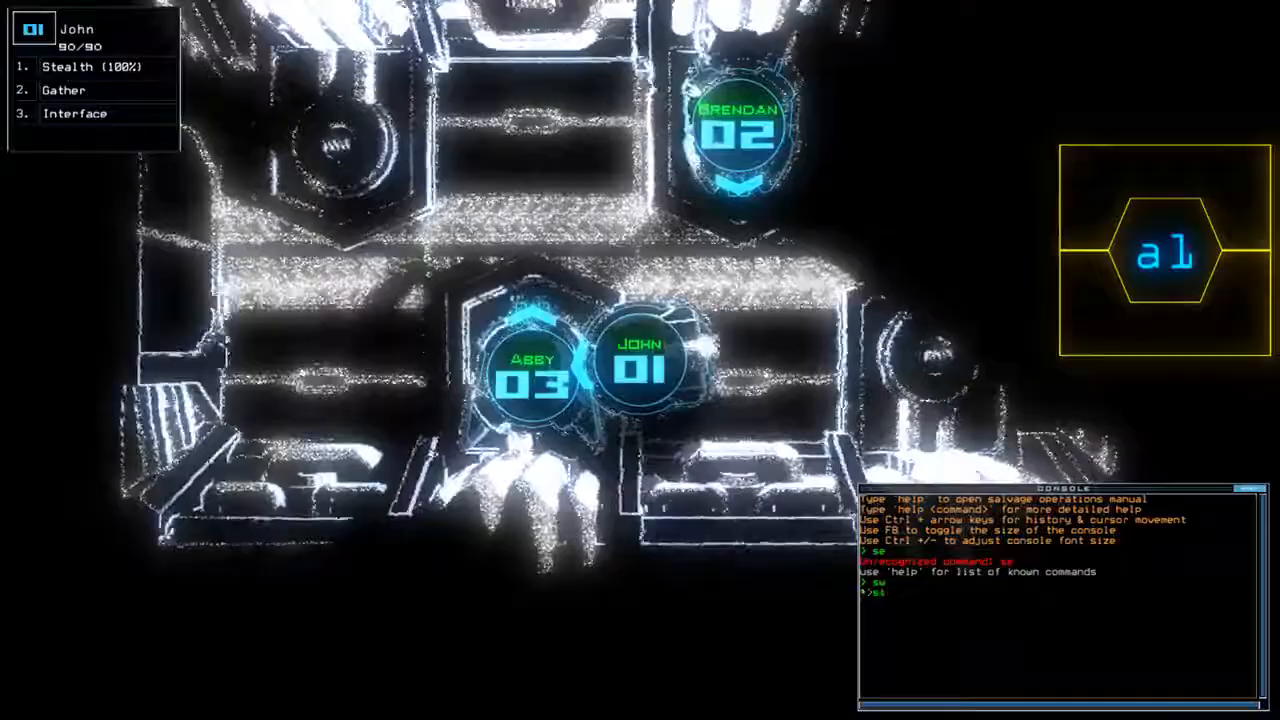
Run 'status', dock at airlock a1 to start the mission, and switch to the ship map
type("status")
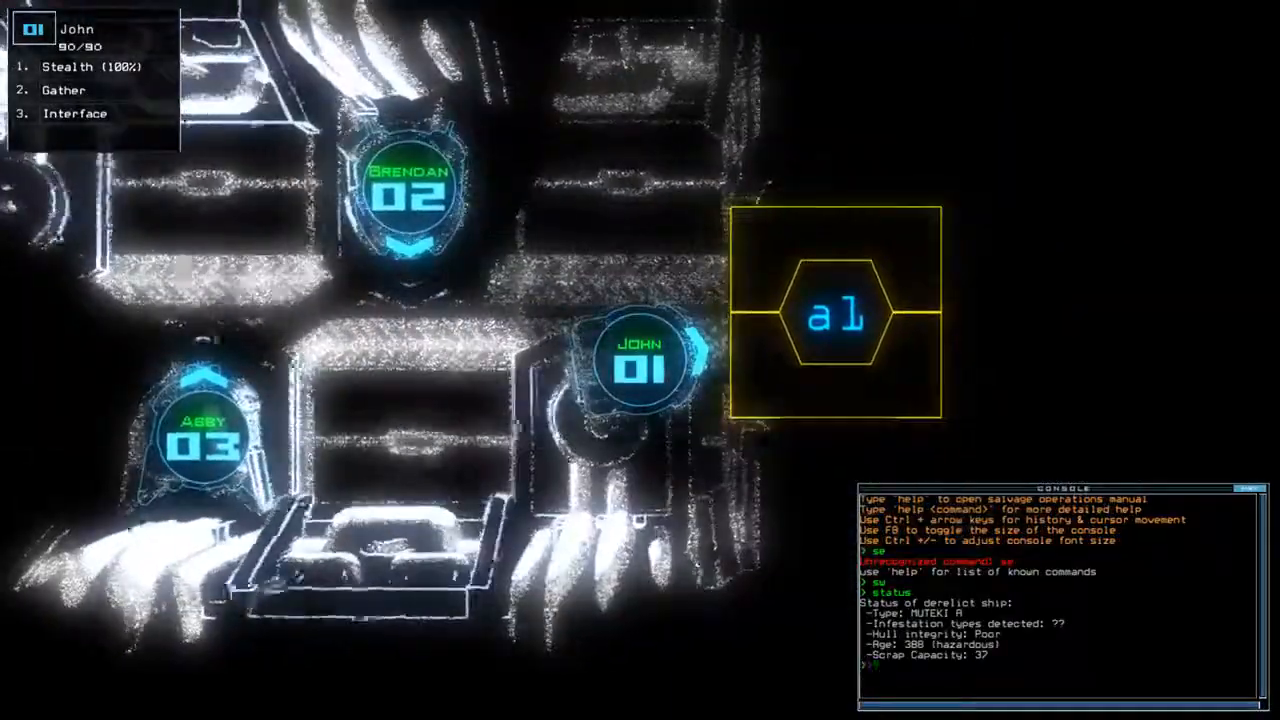
type("al")
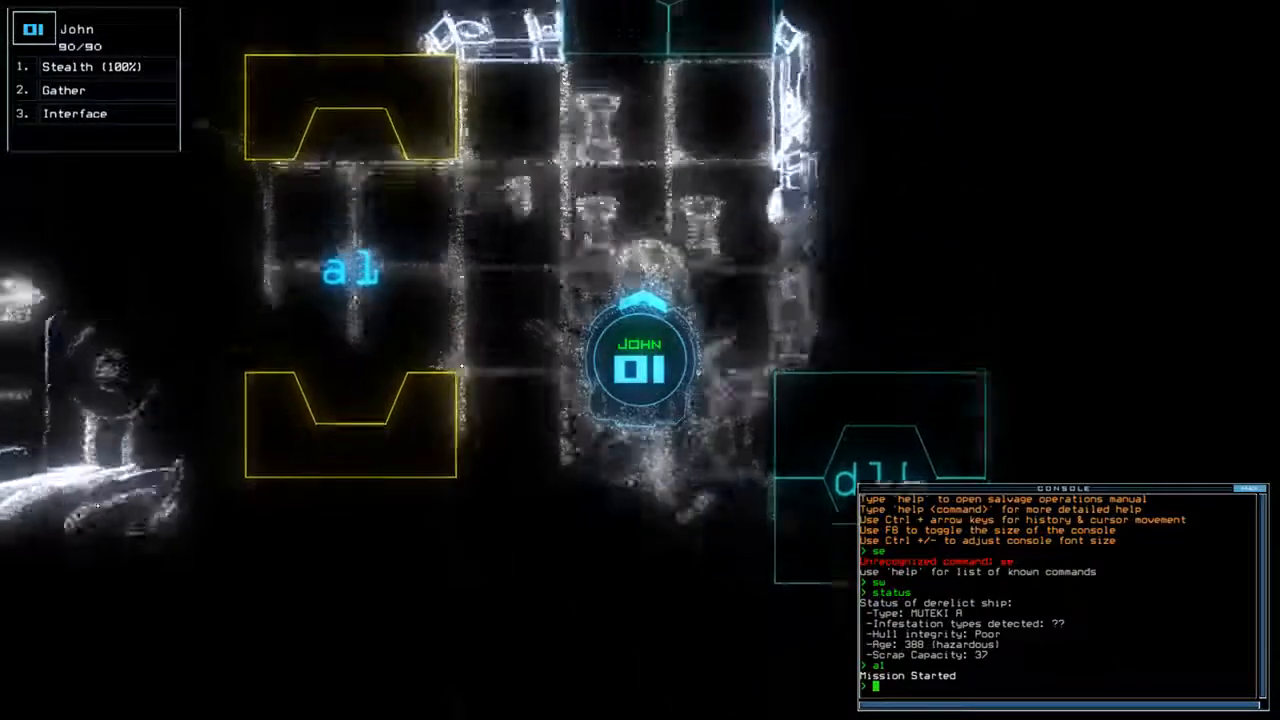
key("'")
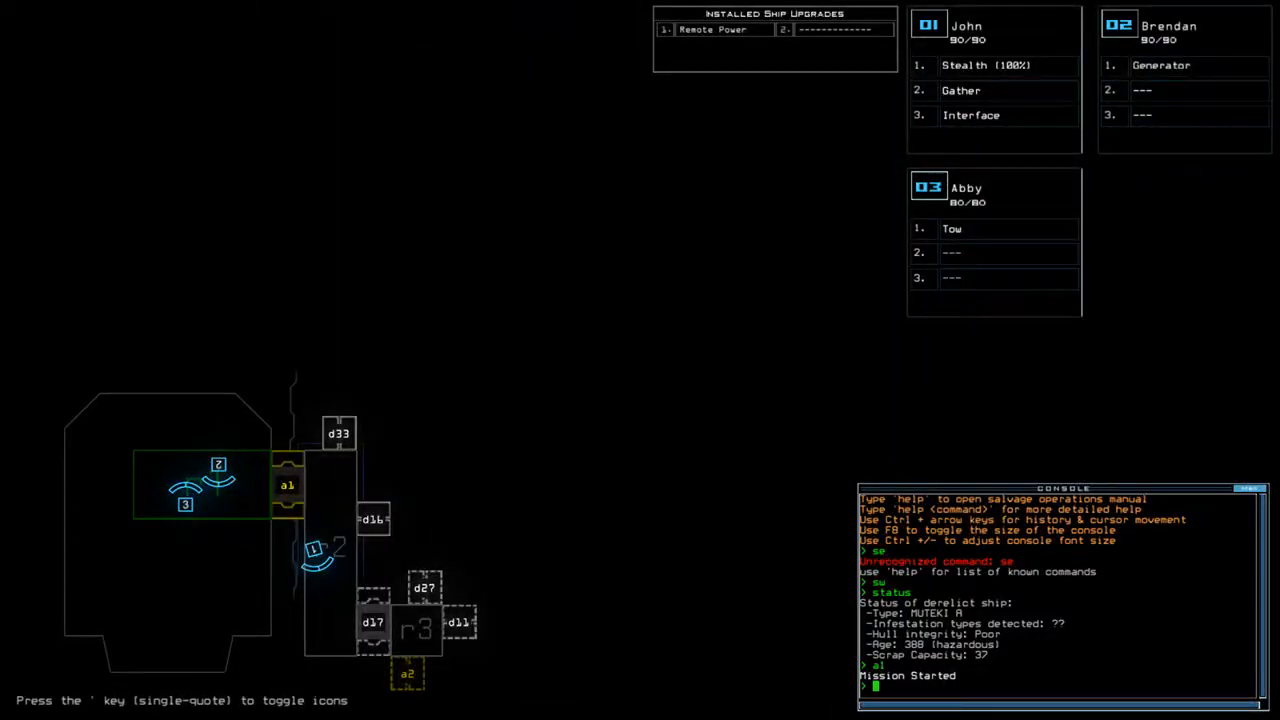
Try 'remote r2', find no power inlet, then redock the boarding ship at airlock a2
type("remote")
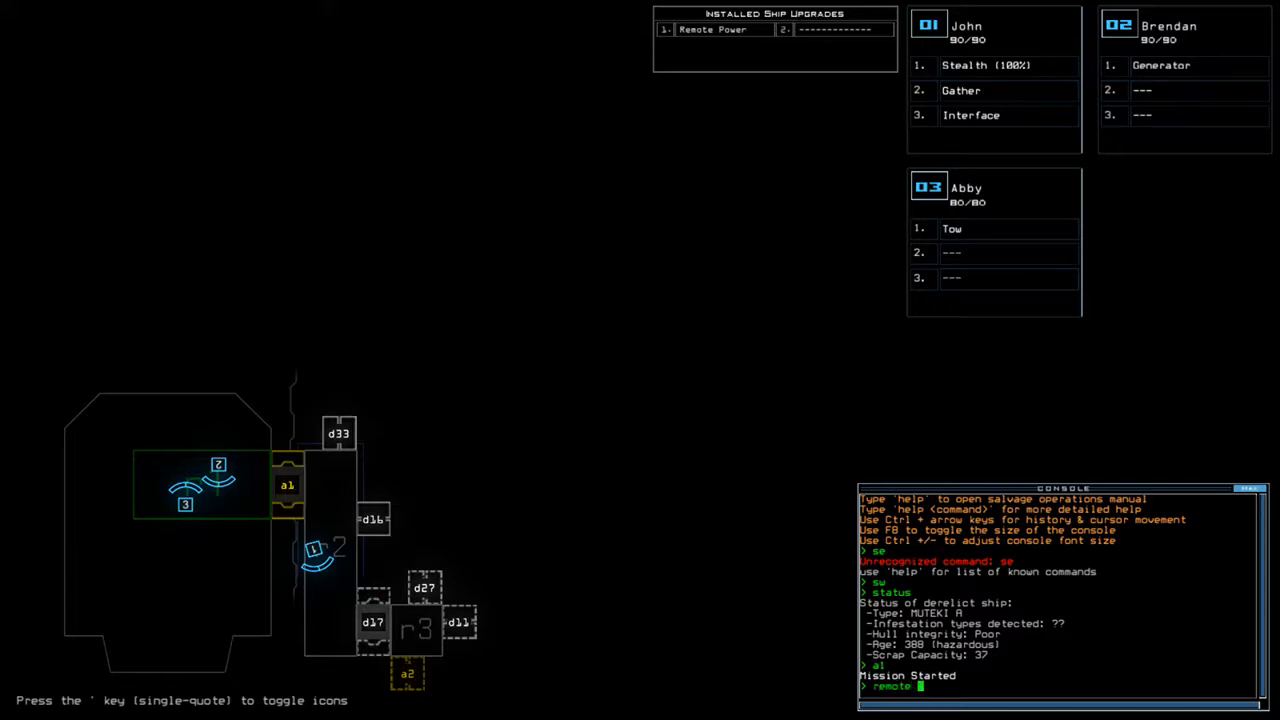
type("remote r2")
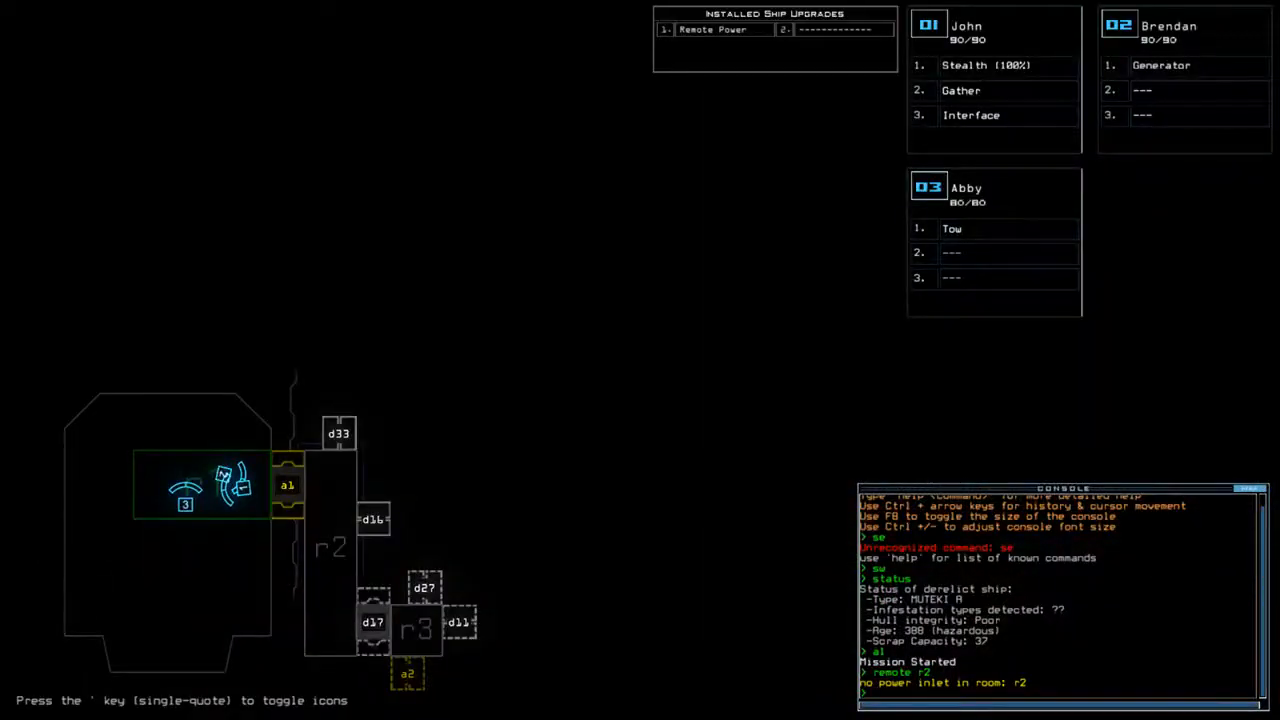
type("dock_a")
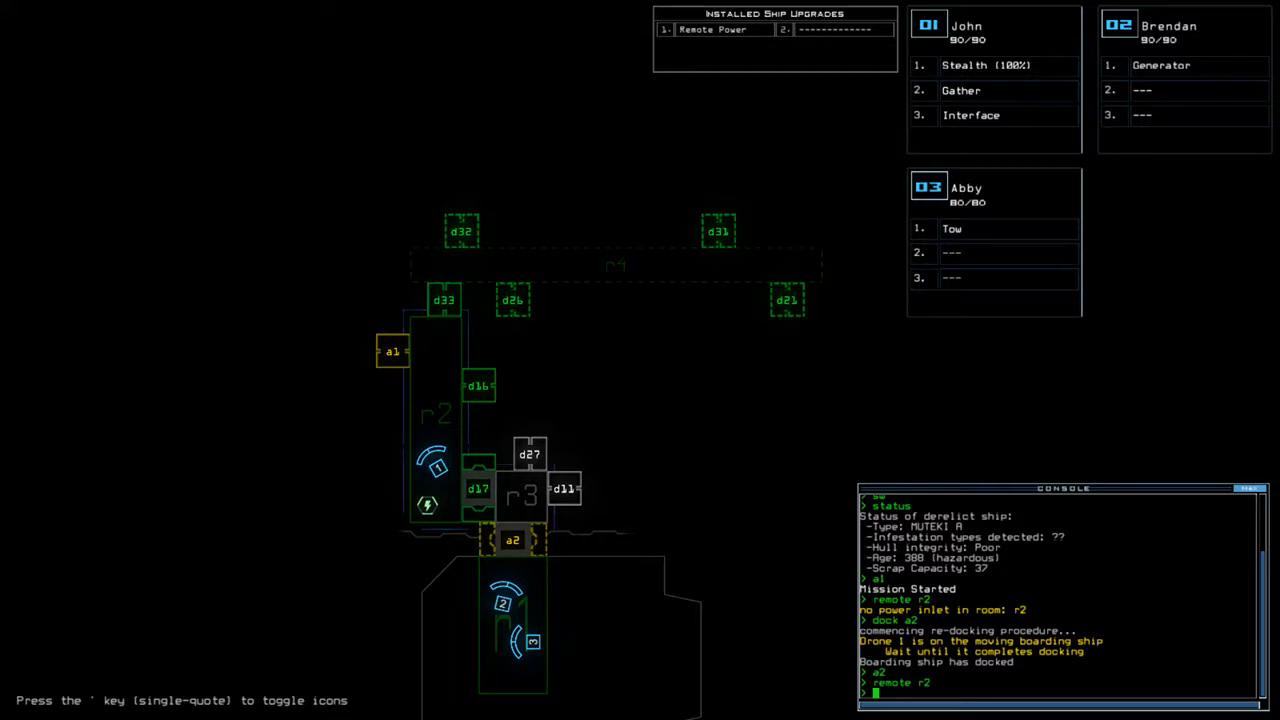
Run 'end' to return the boarding ship to airlock a1 and check mission time 1:49
type("end")
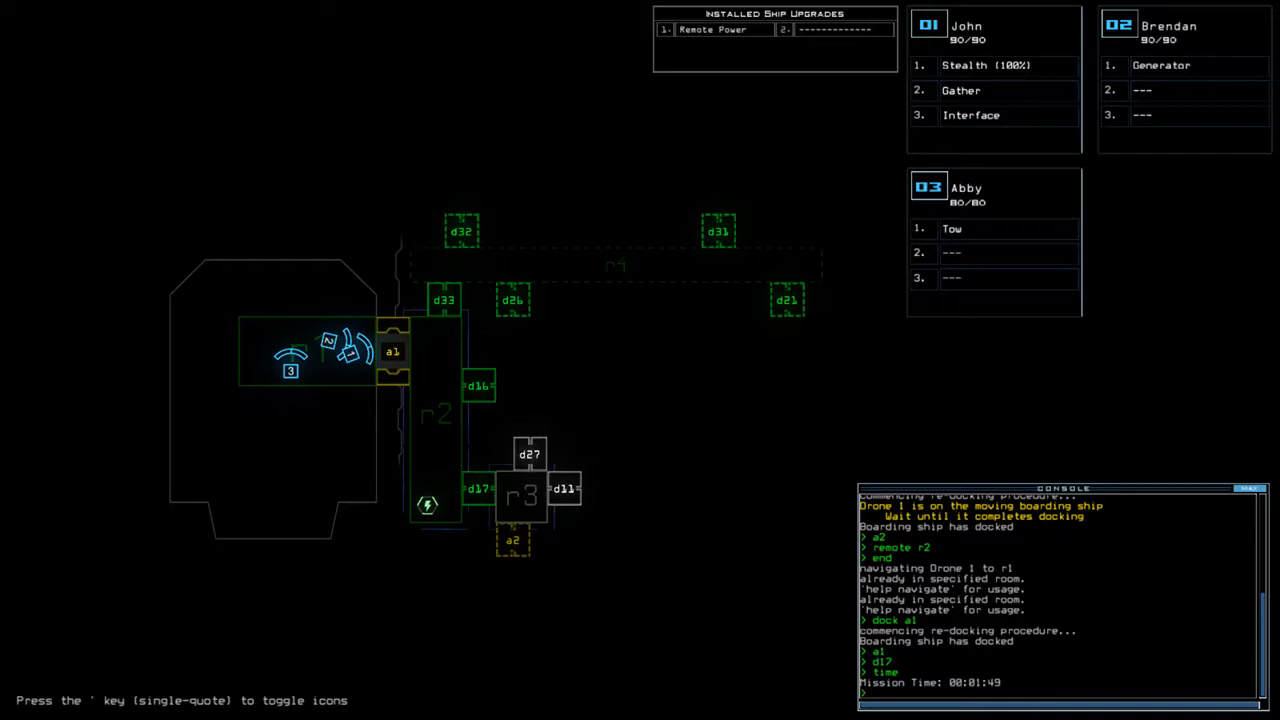
Switch to drone 01's view and send it through door d33 under stealth to gather scrap
key("'")
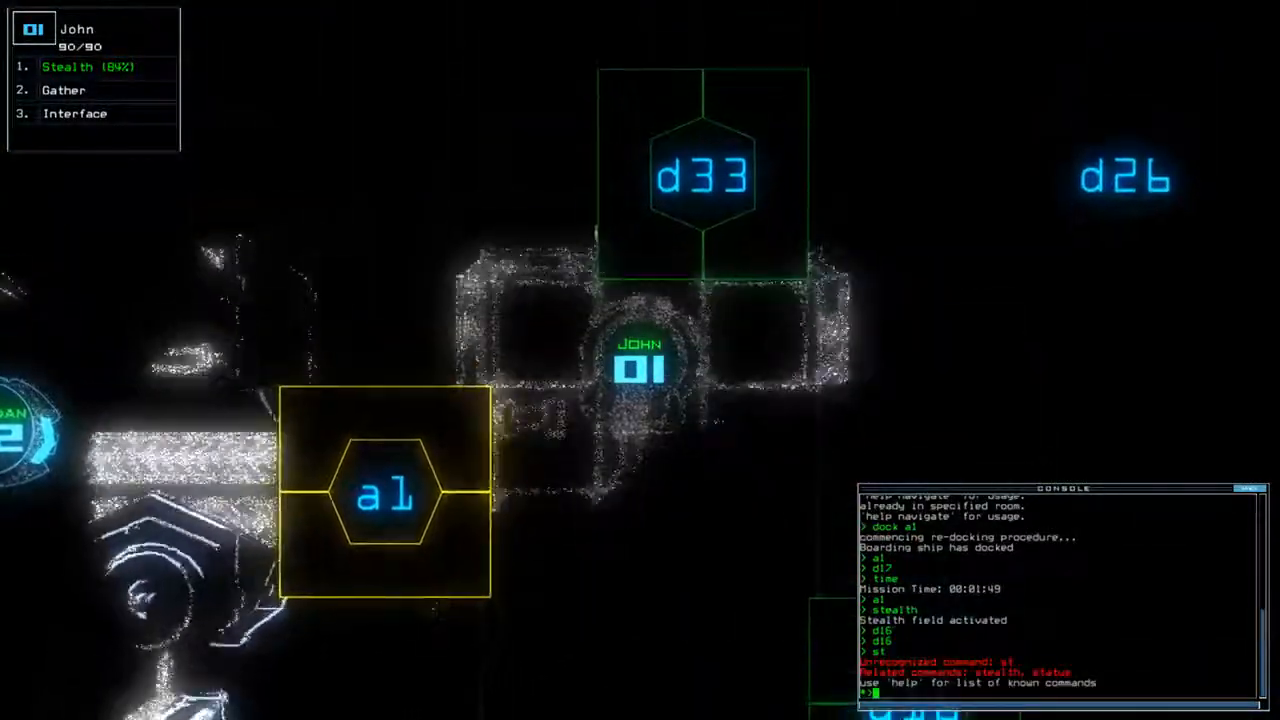
type("d33")
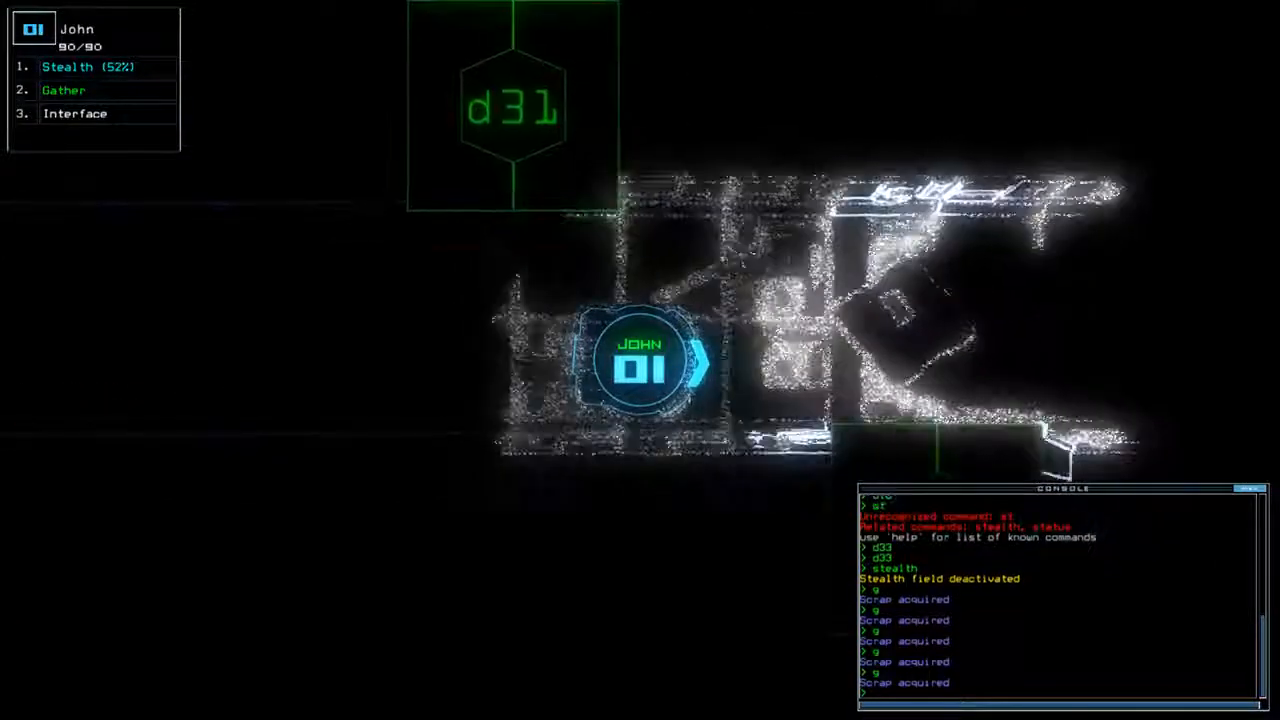
Toggle stealth on John and scout beyond door d21 toward rooms r5 and r6
key("'")
type("flag r2 r5")
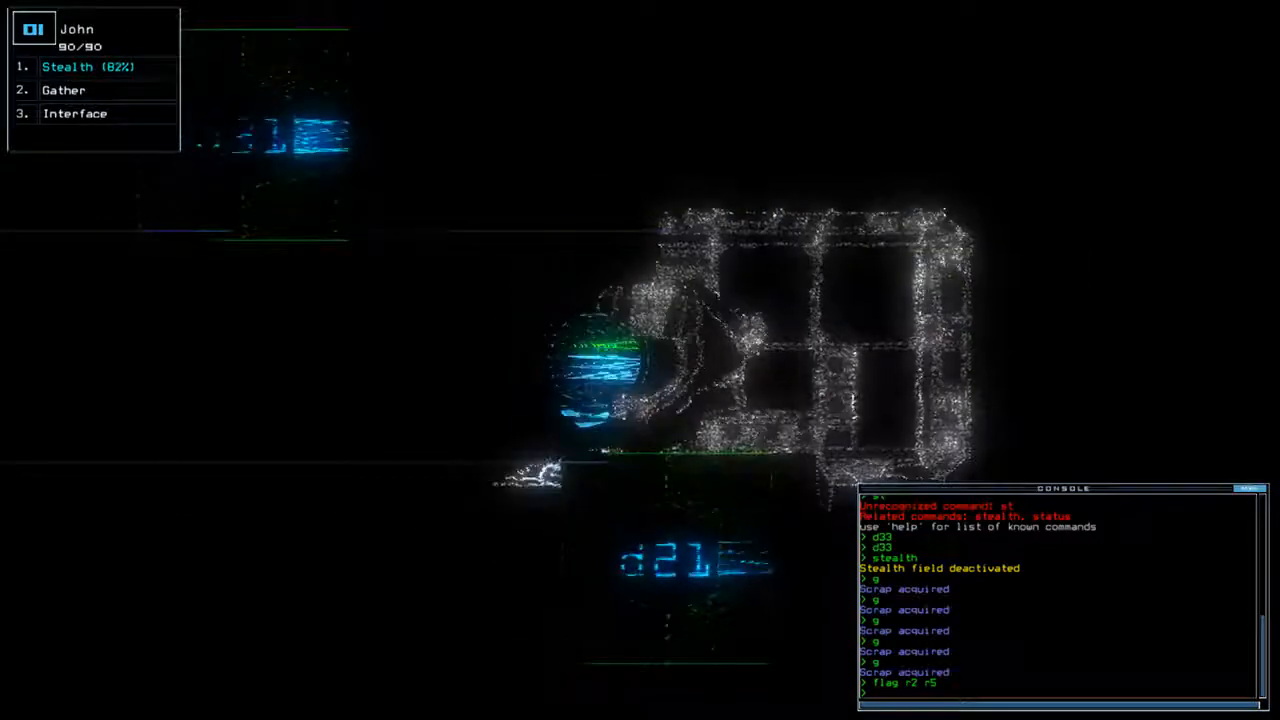
type("stealth")
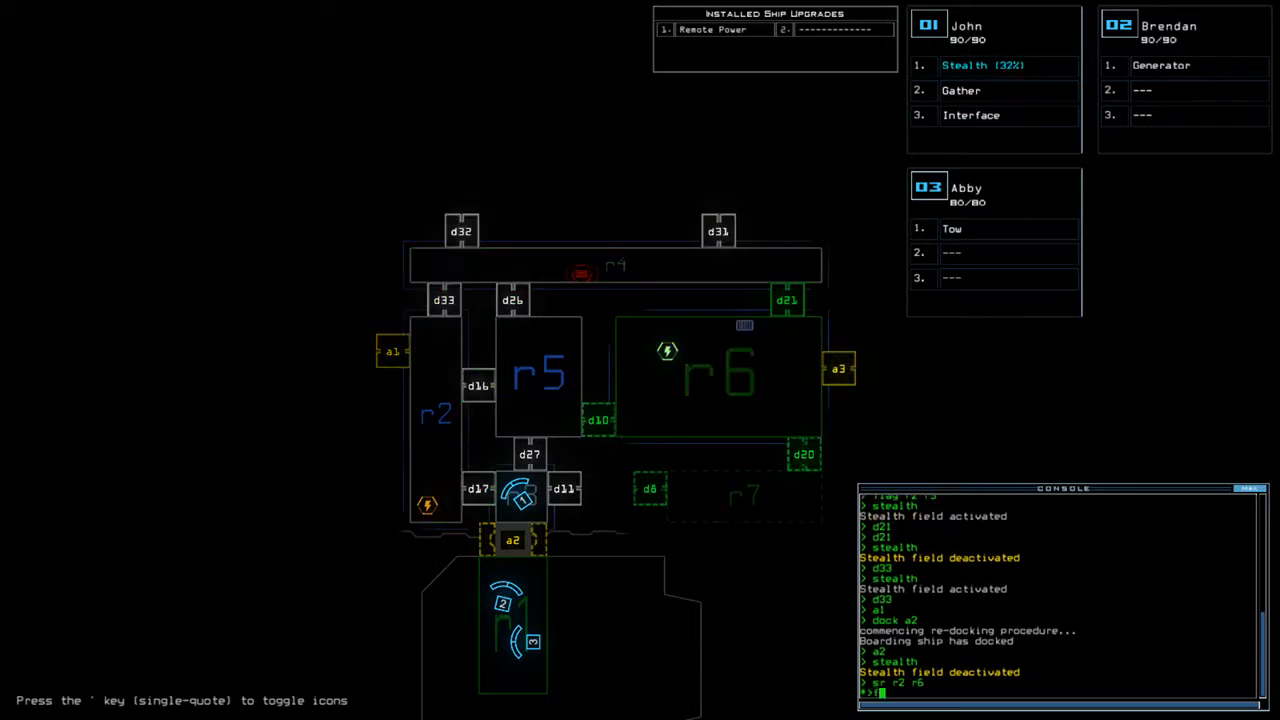
Flag room r2 and check the map while Brendan and Abby head toward room r1
type("flag r2 r4")
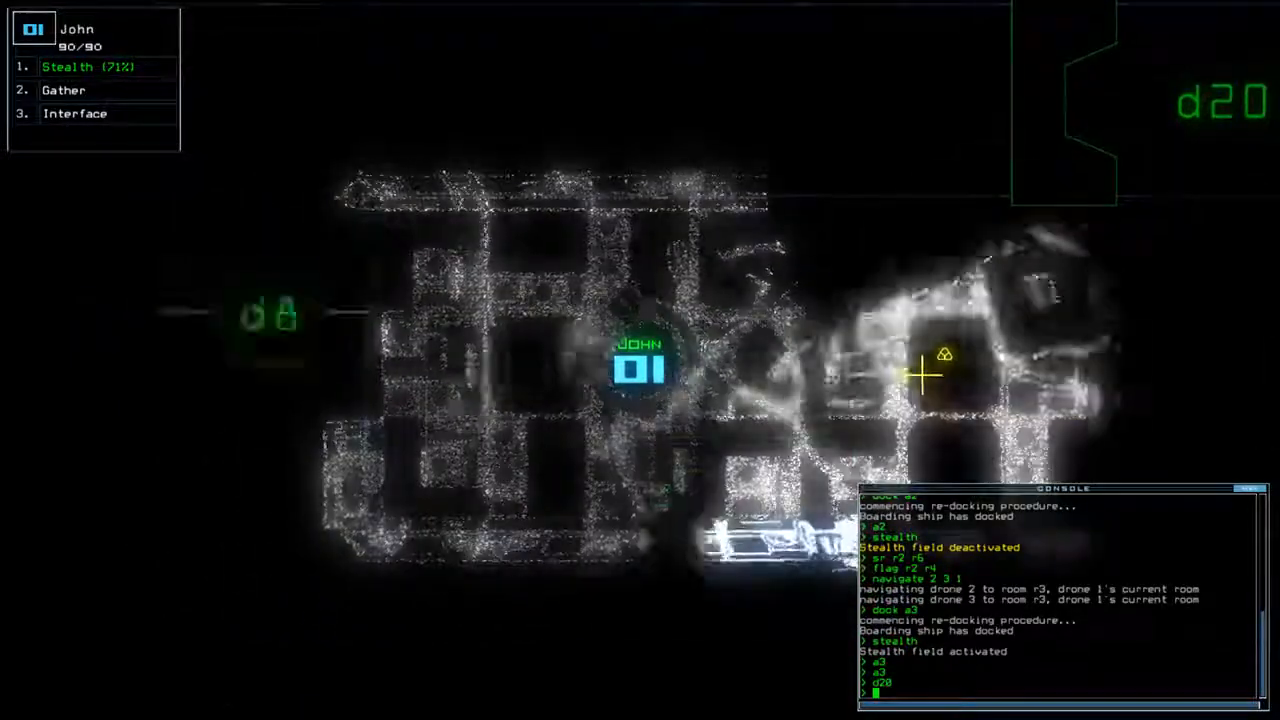
key("'")
type("dock a1")
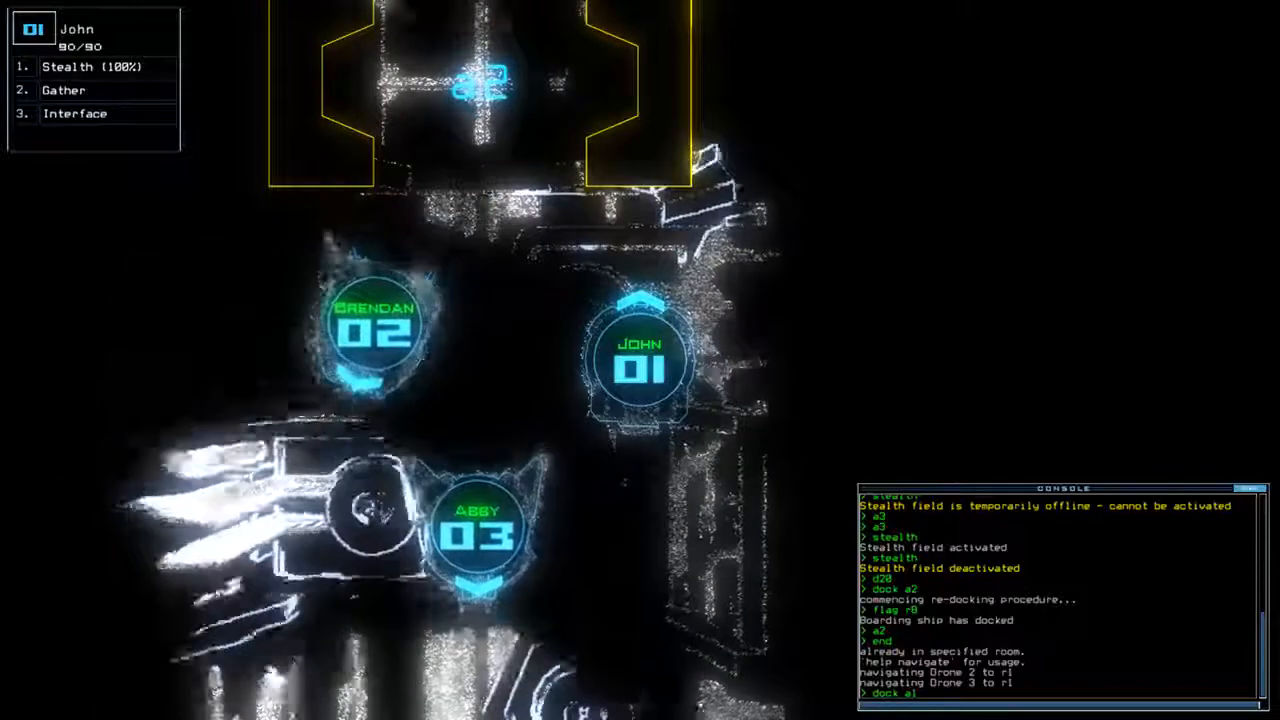
Check the map layout and redock the boarding ship at airlock a1 beside all three drones
key("'")
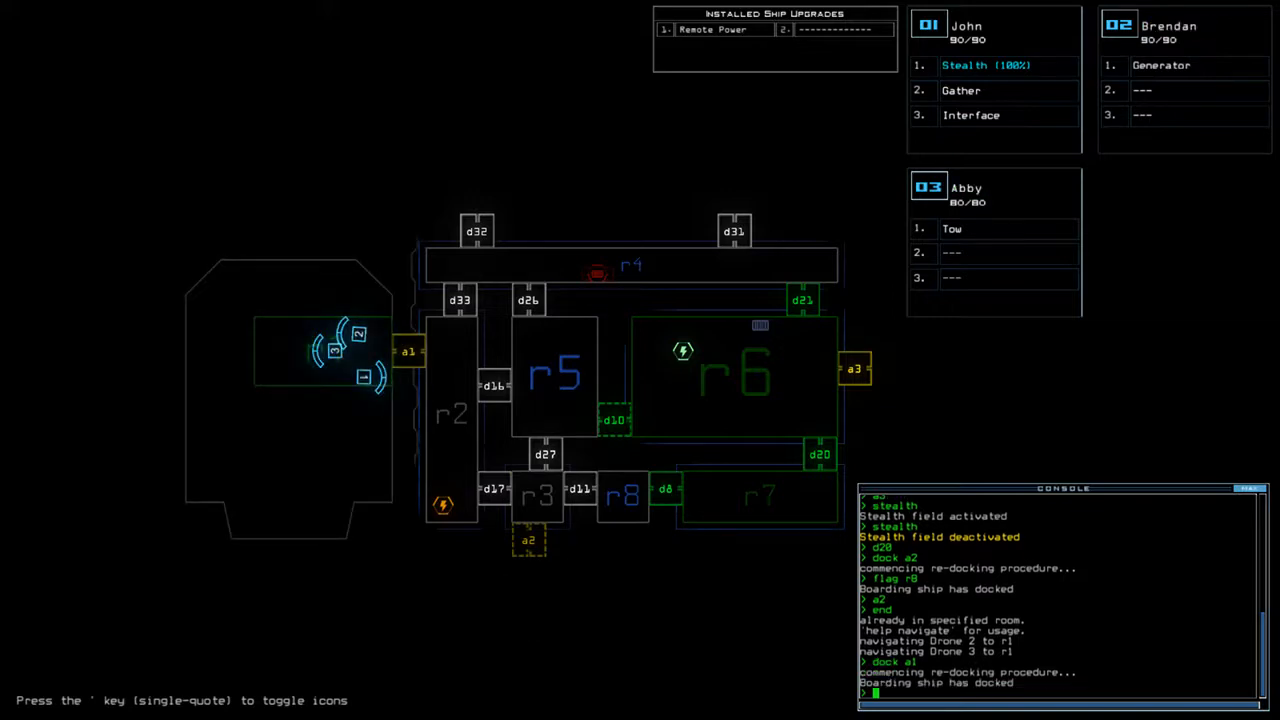
type("sr r6 r2")
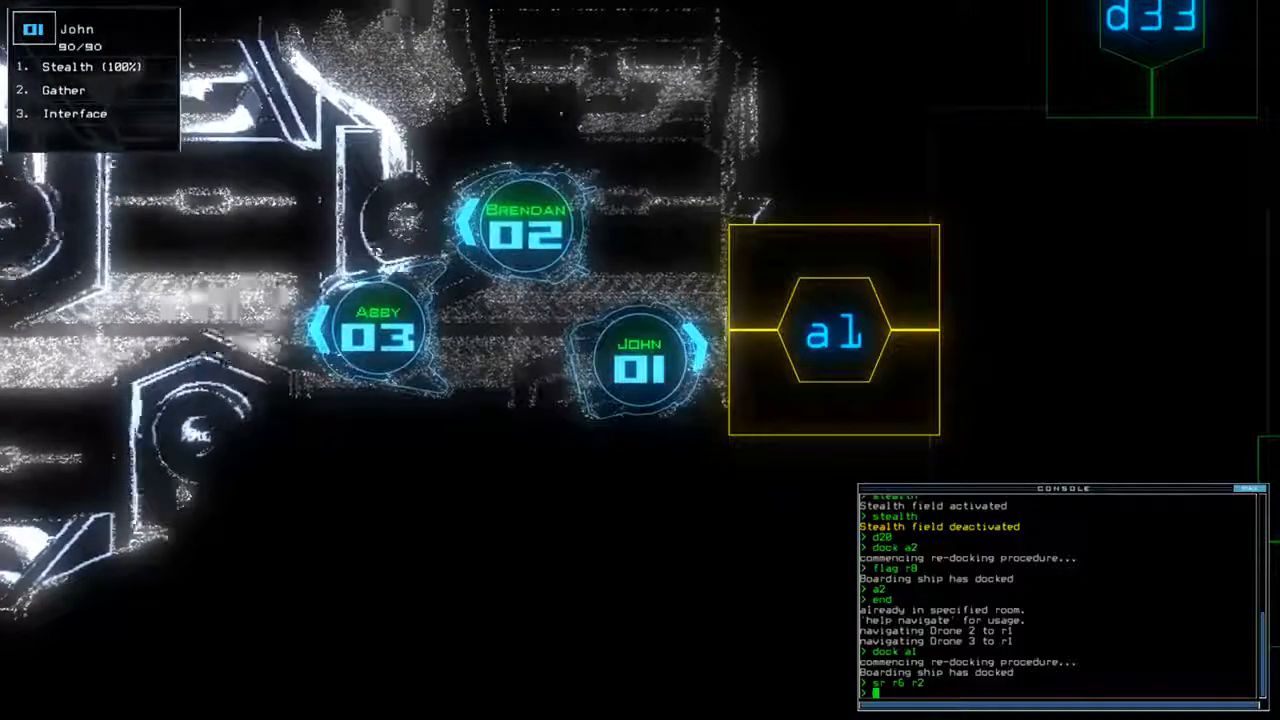
Reopen a1 and d33 and steer John up the corridor toward door d32 under stealth
type("al d")
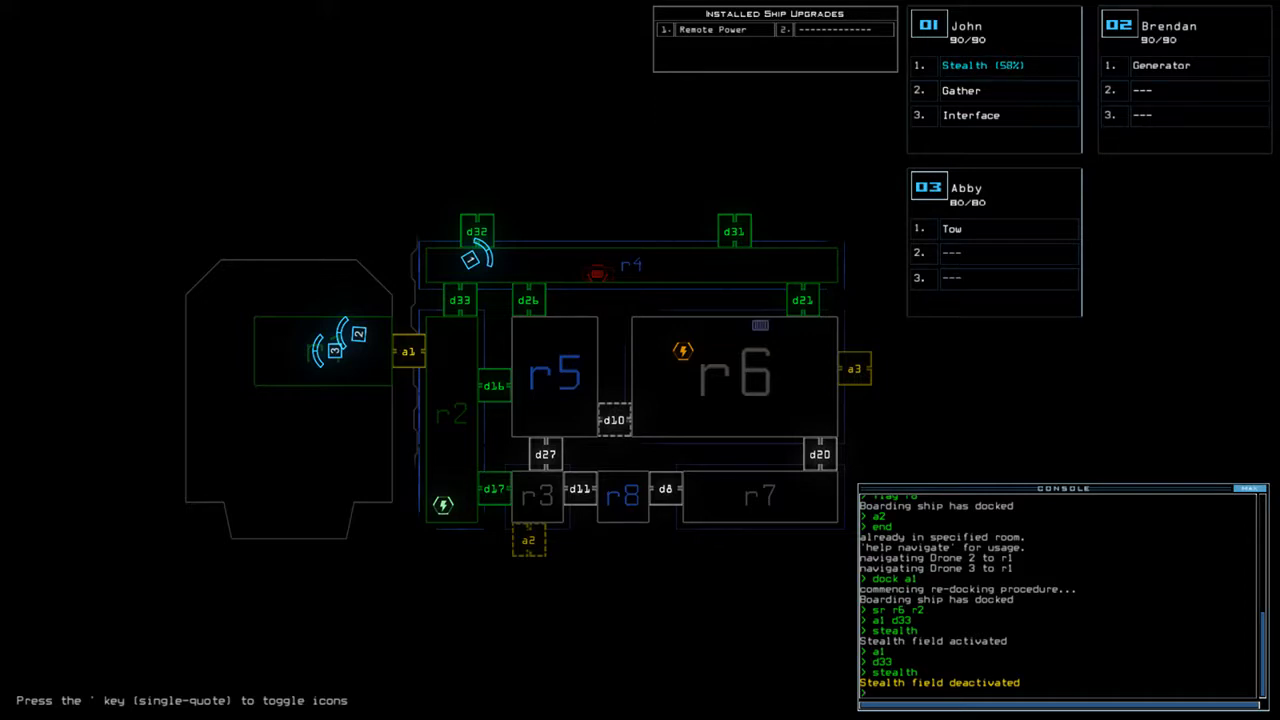
type("d1")
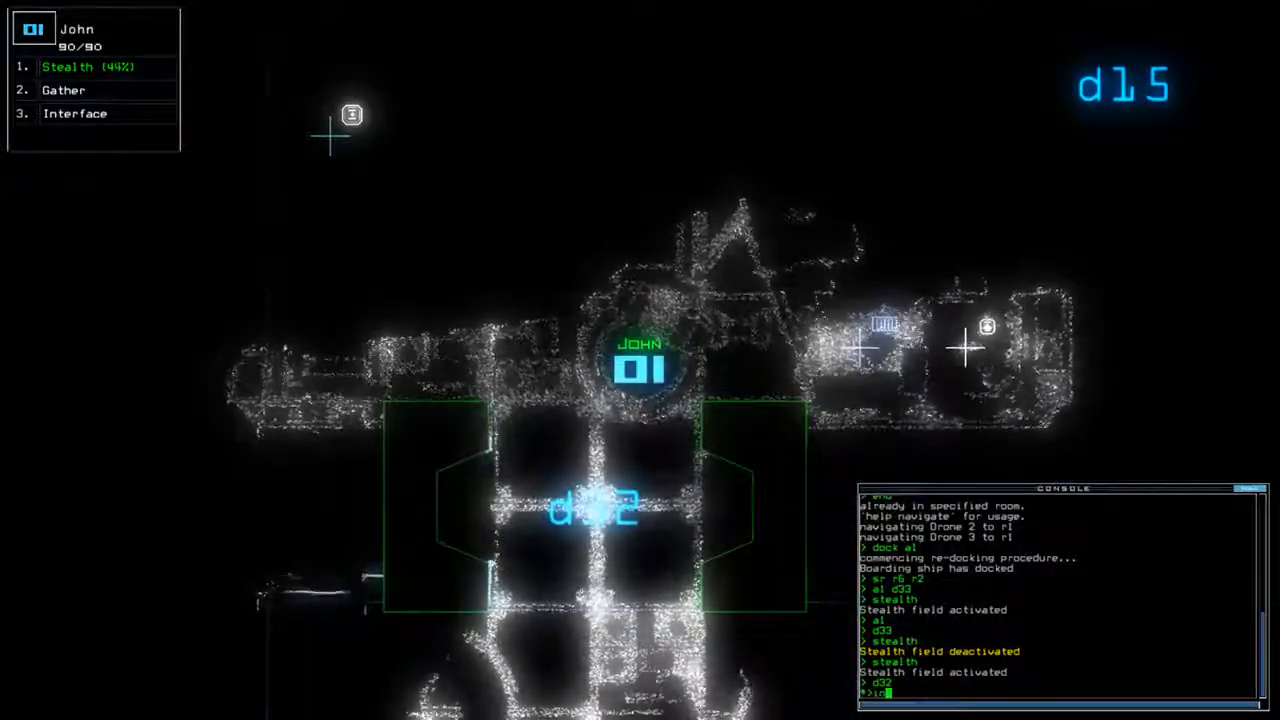
Run 'info', toggle stealth off and on, and gather the drones at airlock a5
type("info")
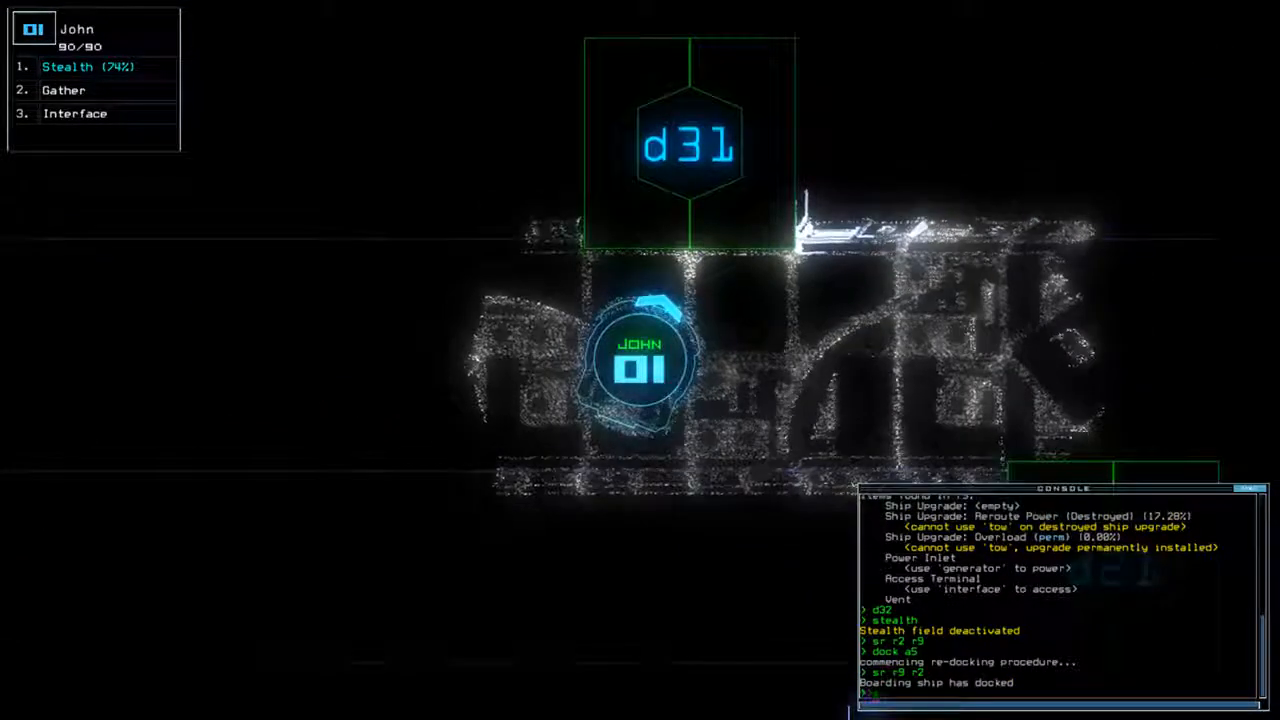
type("stealth")
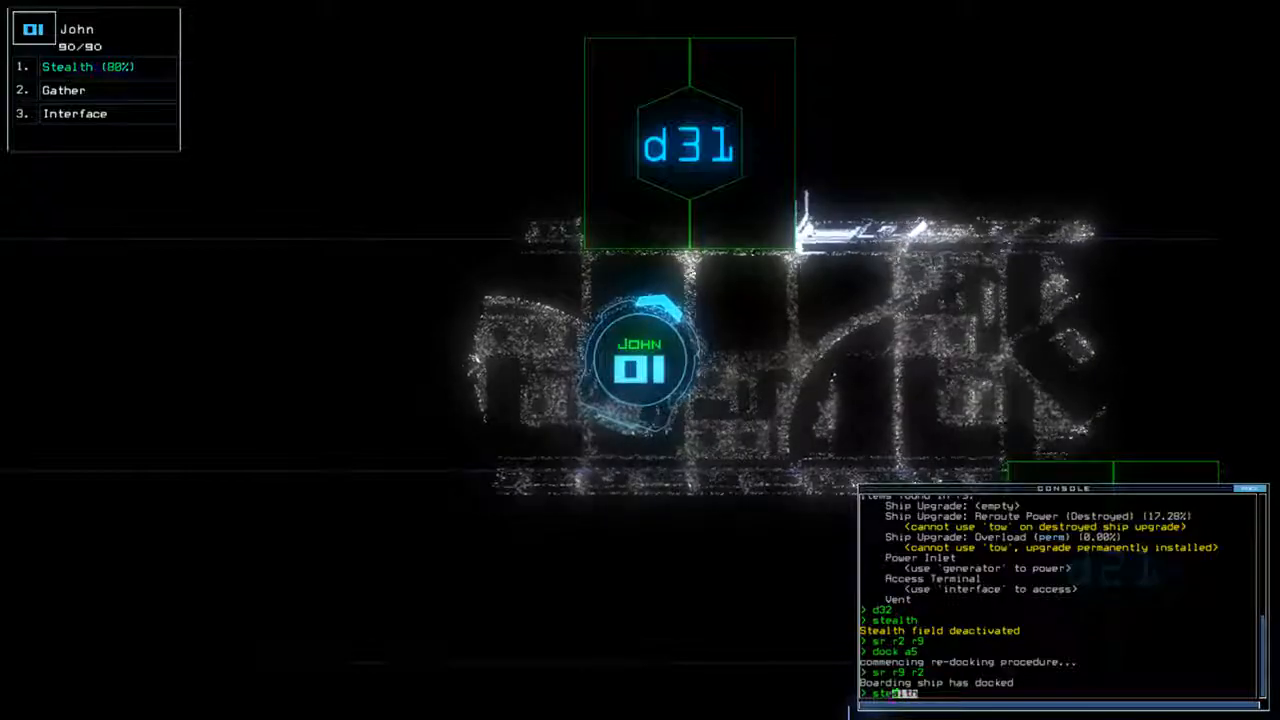
type("stealth")
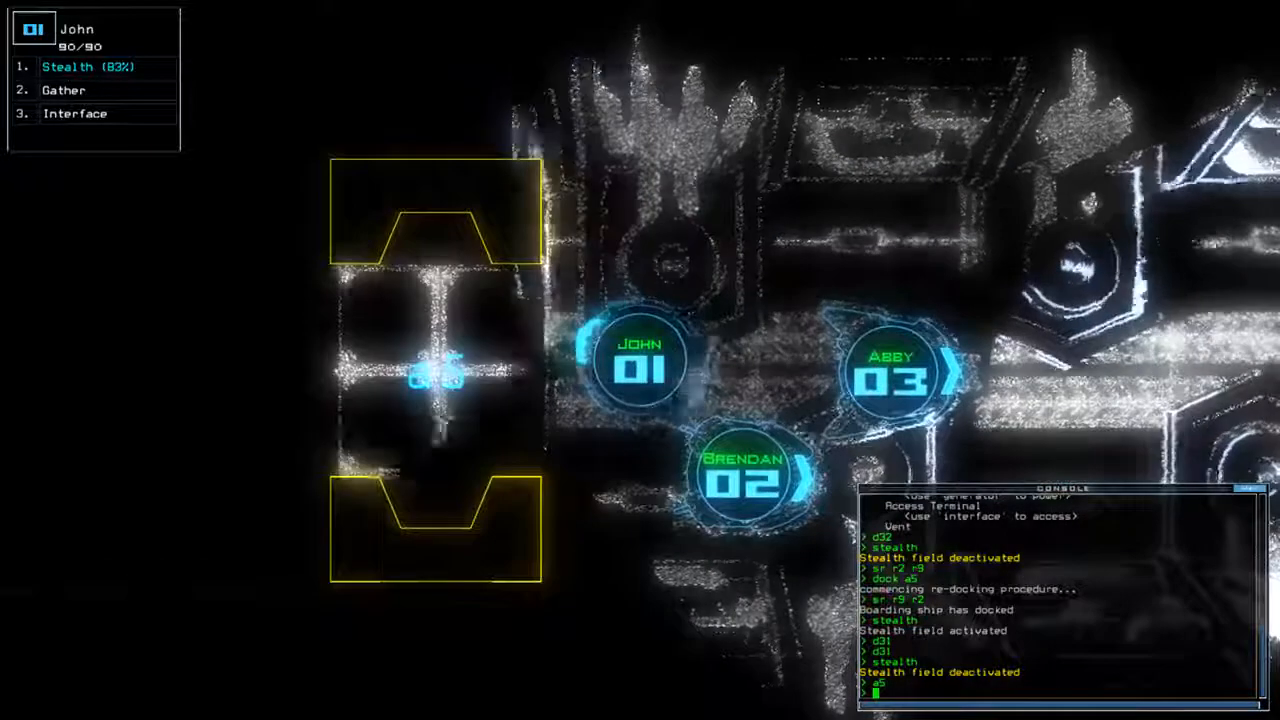
Show the ship map with rooms r9, r10 and r12 and run 'flag' to mark rooms
key("'")
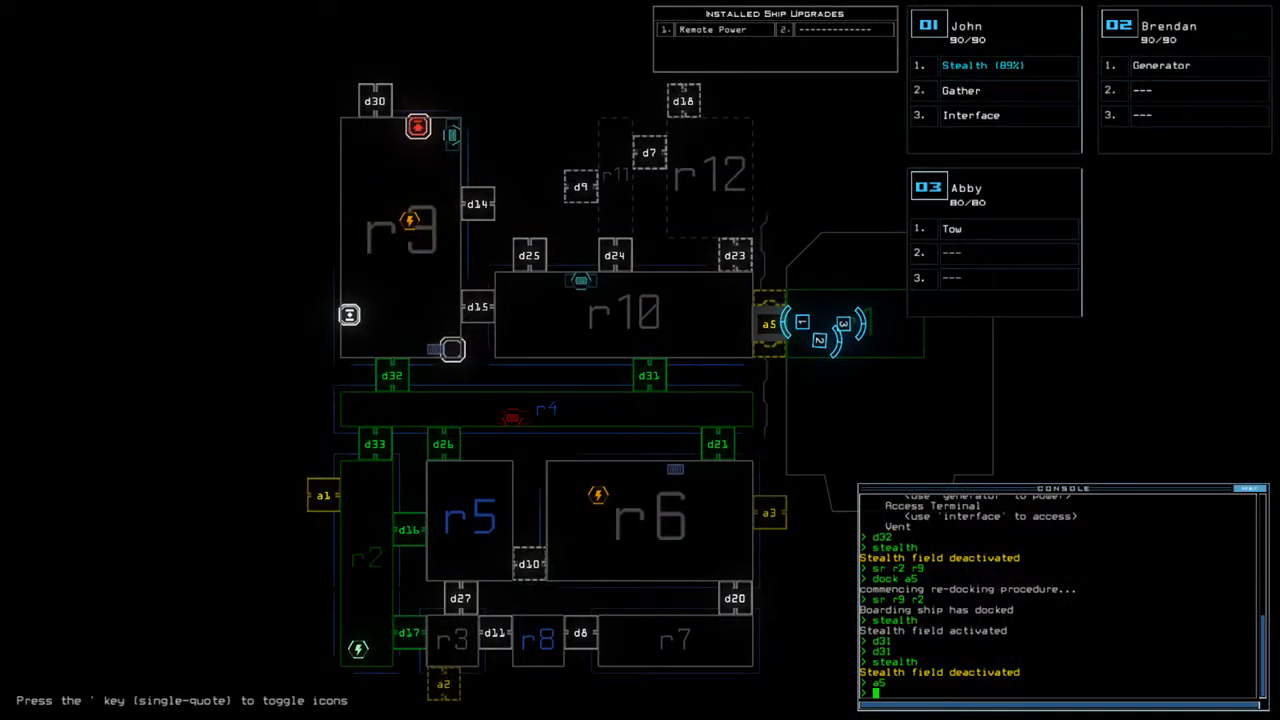
type("flag")
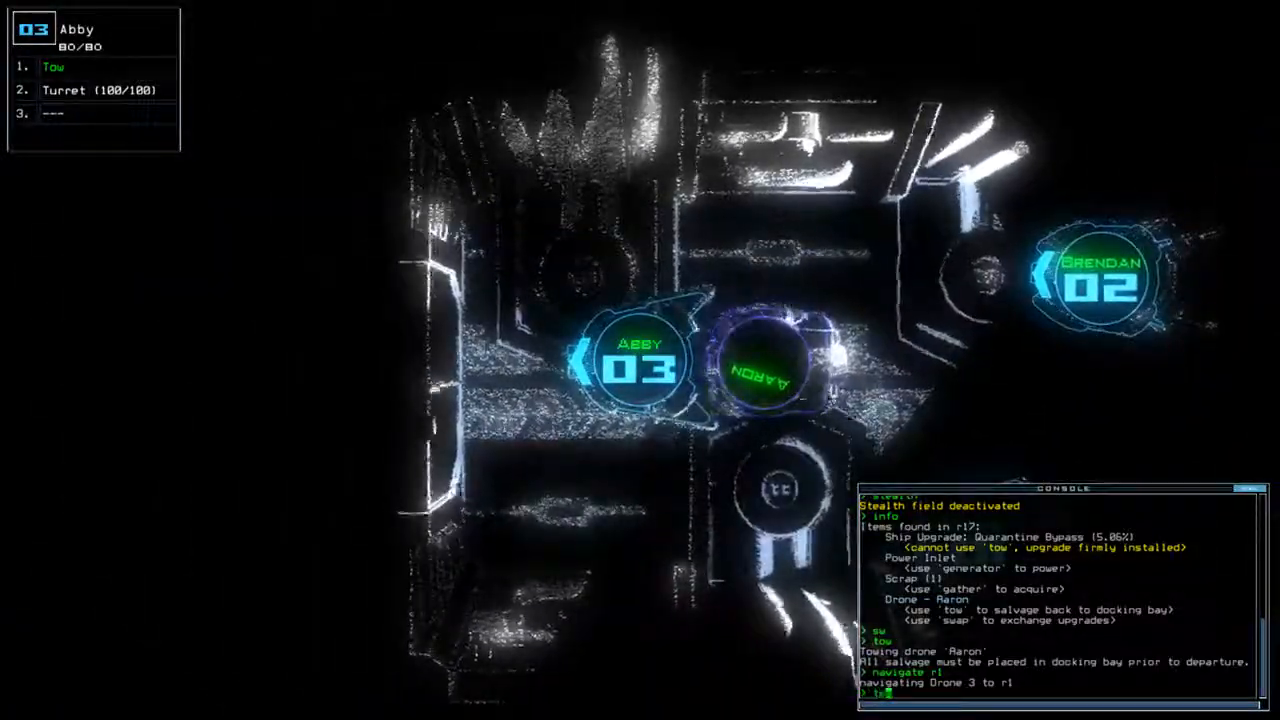
Have Abby tow the derelict drone Aaron out of room r17 toward the docking bay
type("tow")
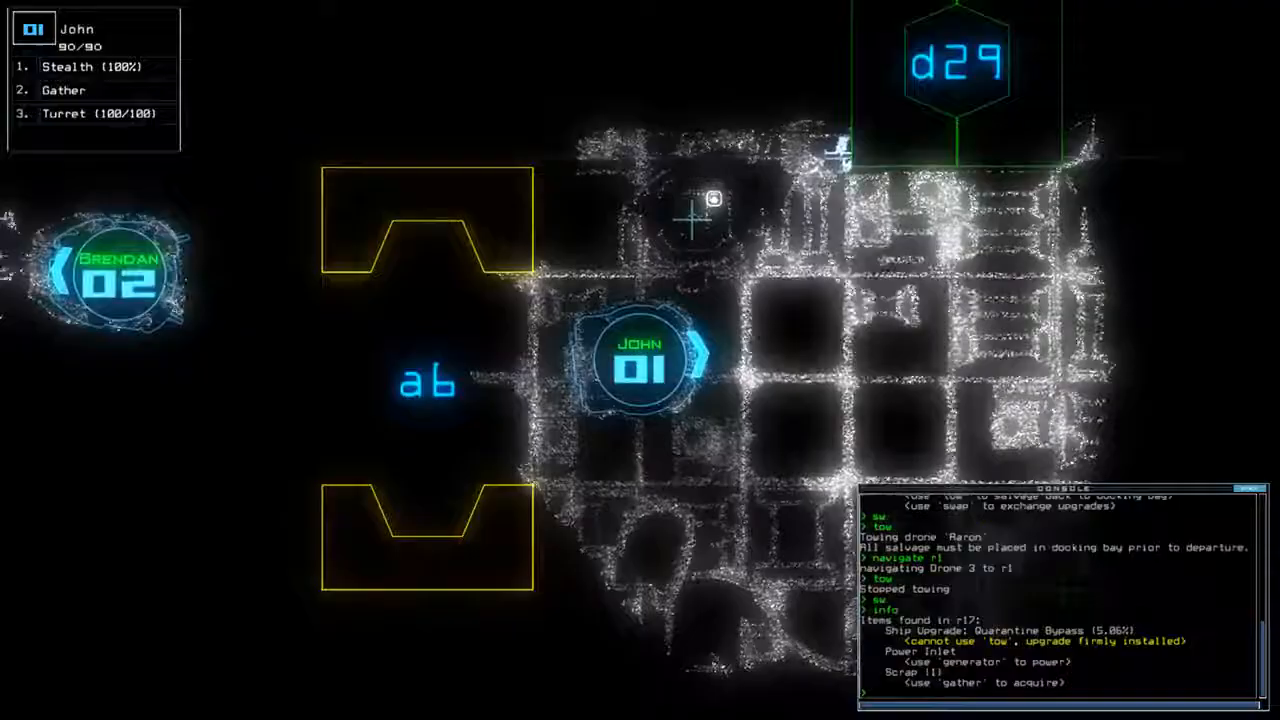
Return to the console to keep moving John through rooms r13 to r16, gathering fuel and scrap
key("'")
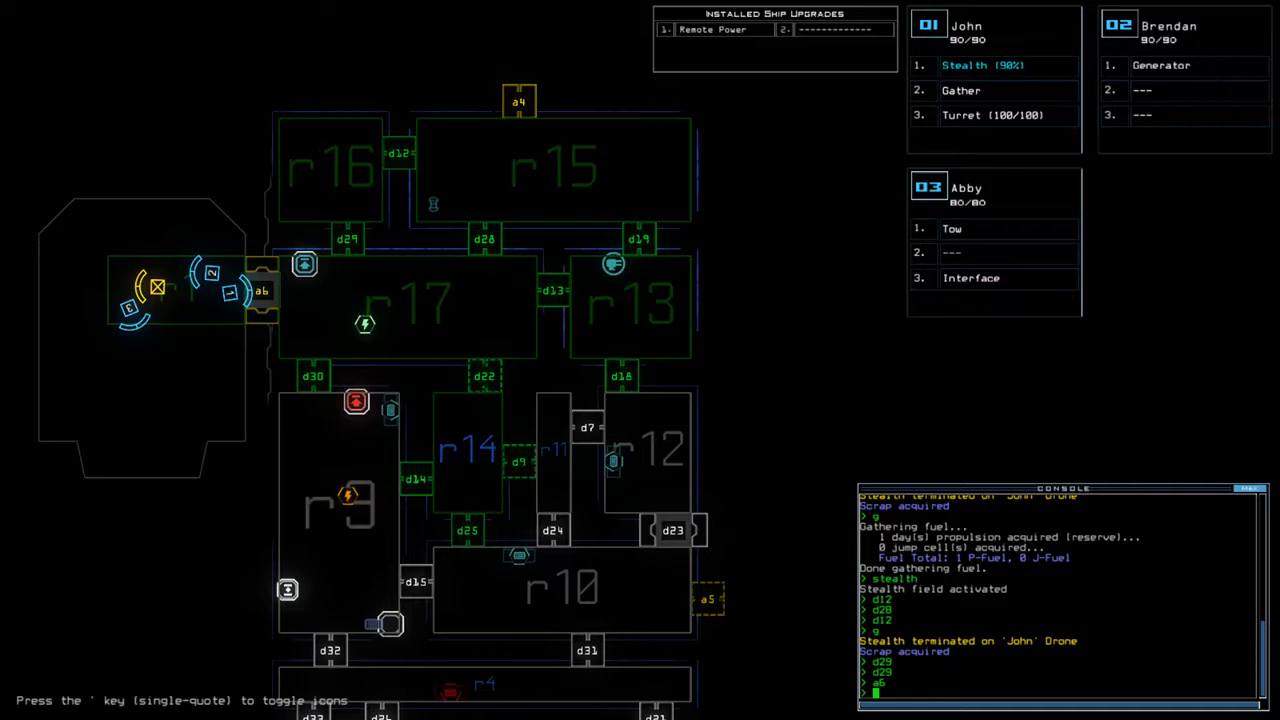
Send John through doors d25, d29 and d22 and test-arm his turret, leaving ammo at 93/100
scroll("down", 3)
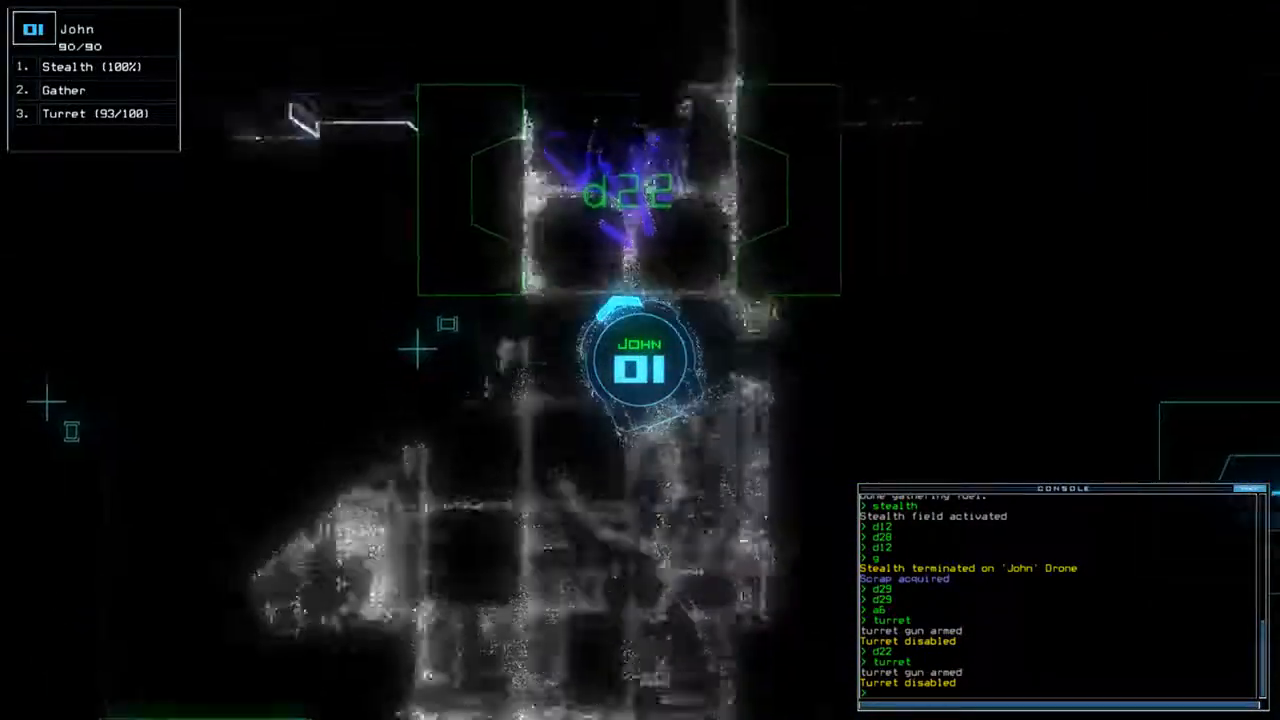
key("'")
type("g")
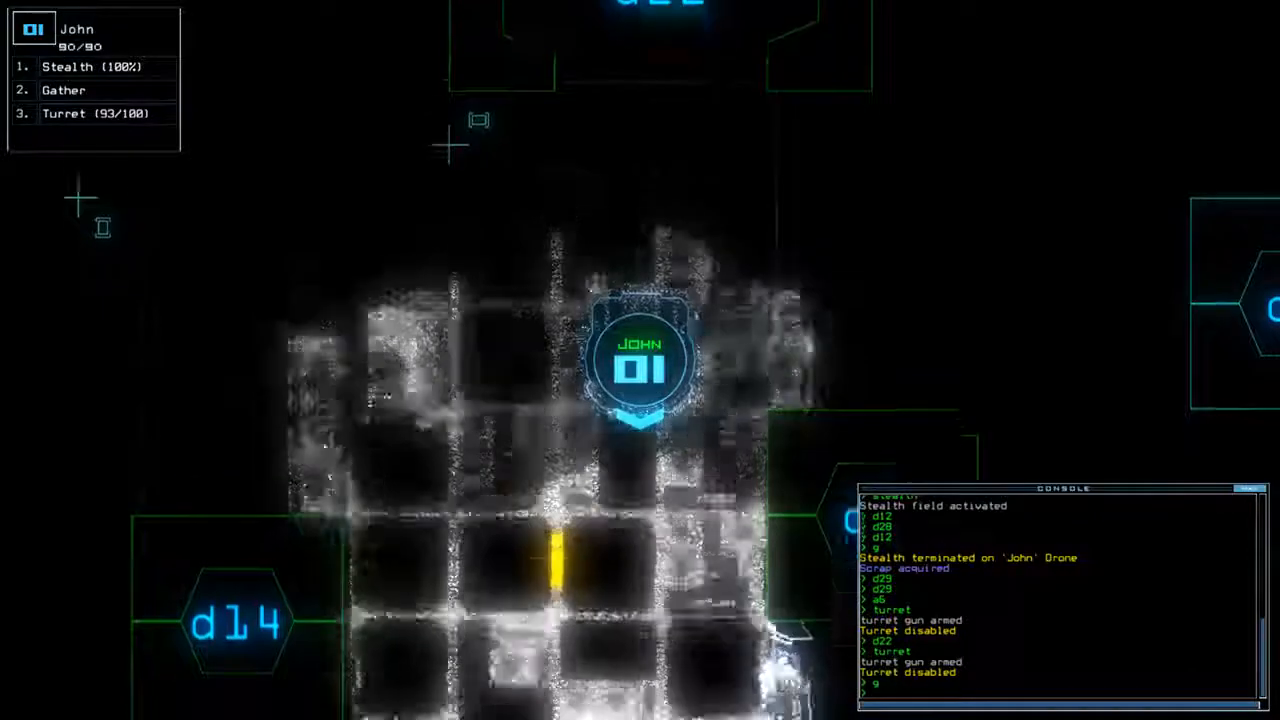
Have John gather the three pieces of scrap in room r14
left_click(64, 90)
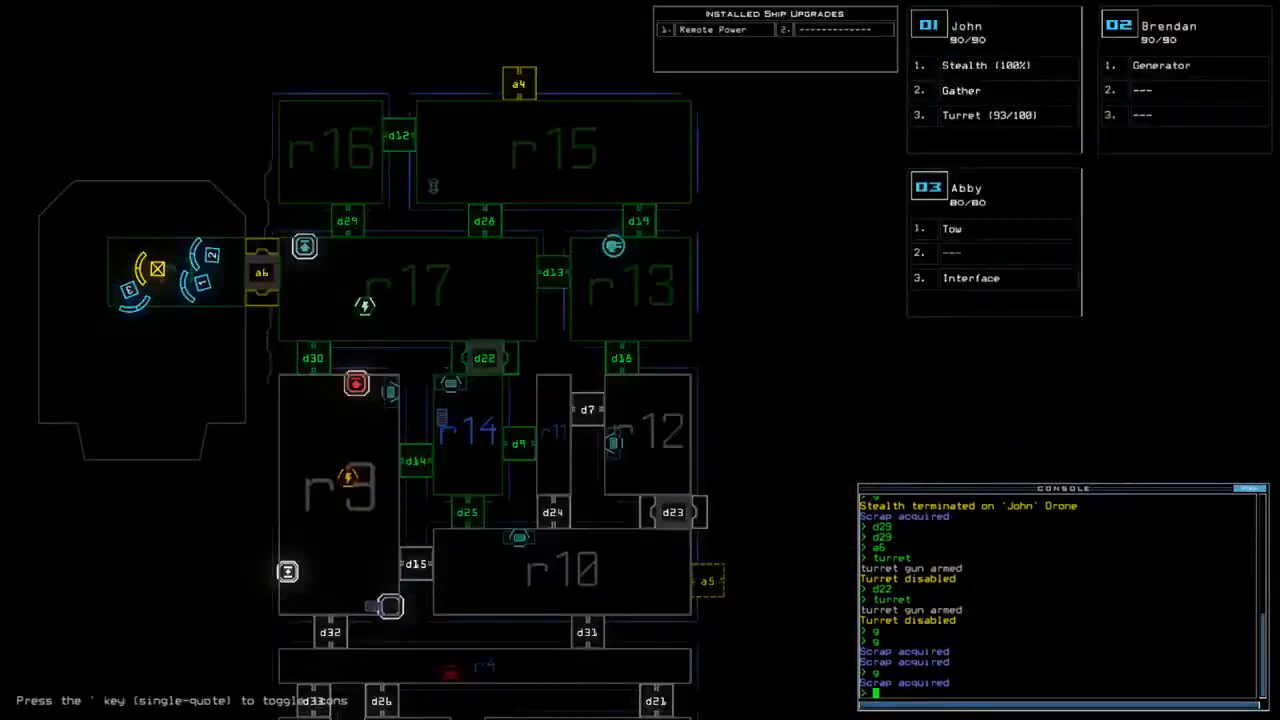
scroll("down", 3)
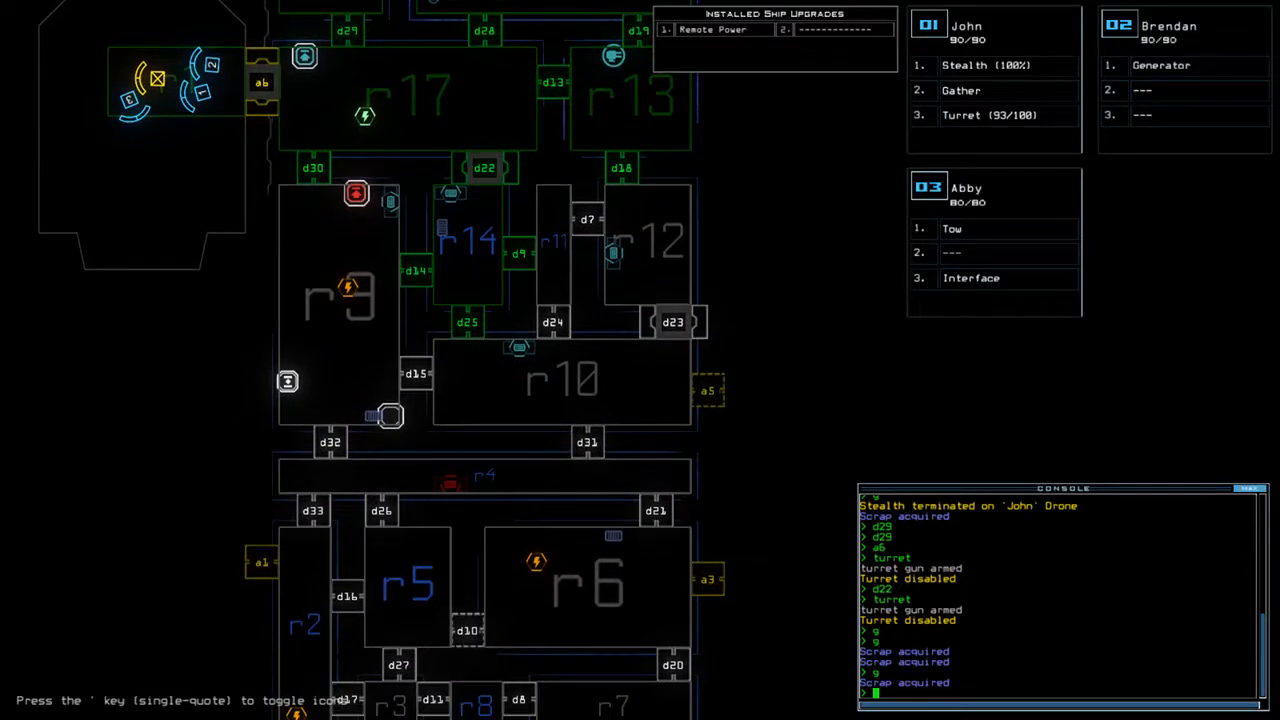
Inspect room r6 on the lower map and re-dock the boarding ship at airlock a2
scroll("down", 3)
type("sr r17")
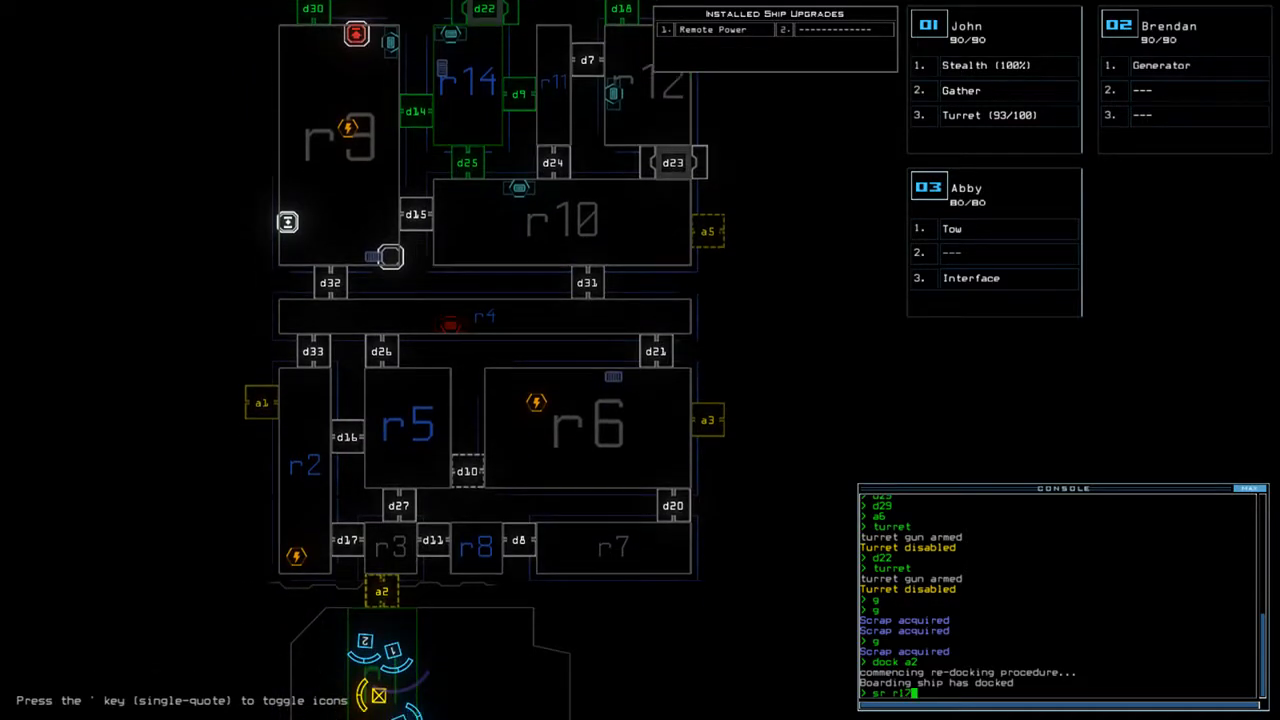
type("r6")
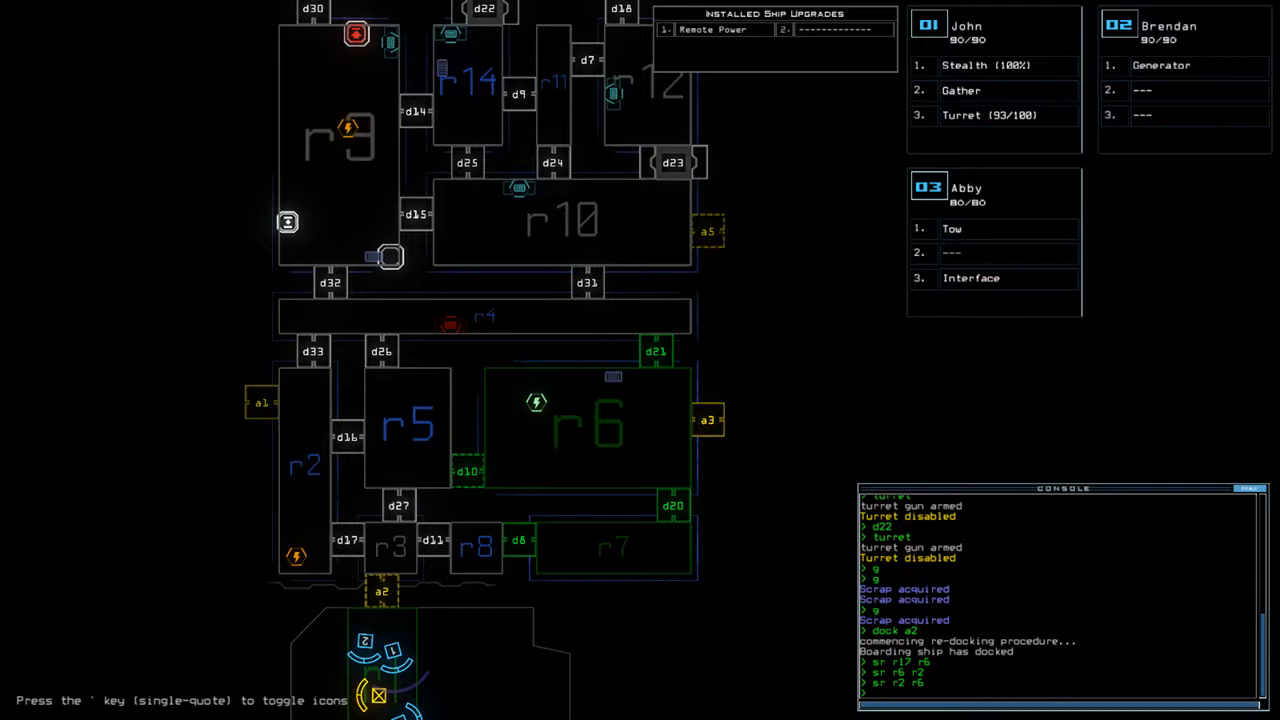
type("dock")
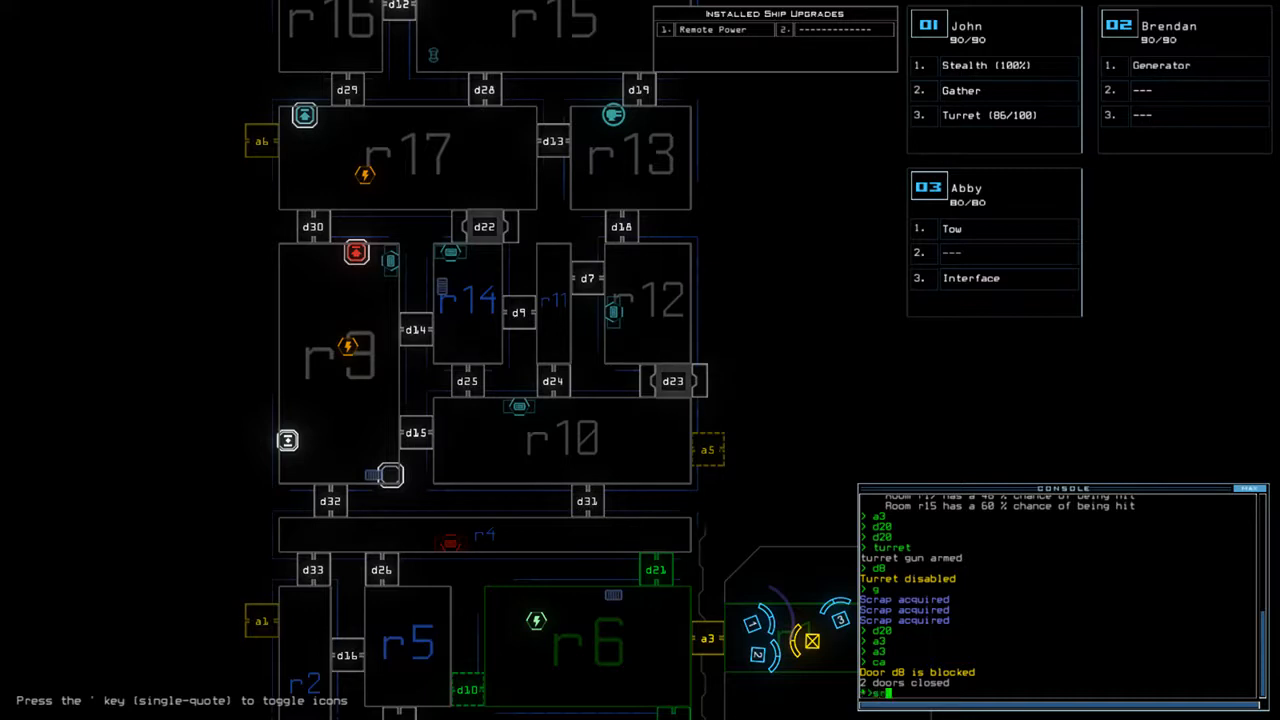
Swap upgrades so Abby holds the turret and John the interface, then recall the drones to the ship
type("sr r")
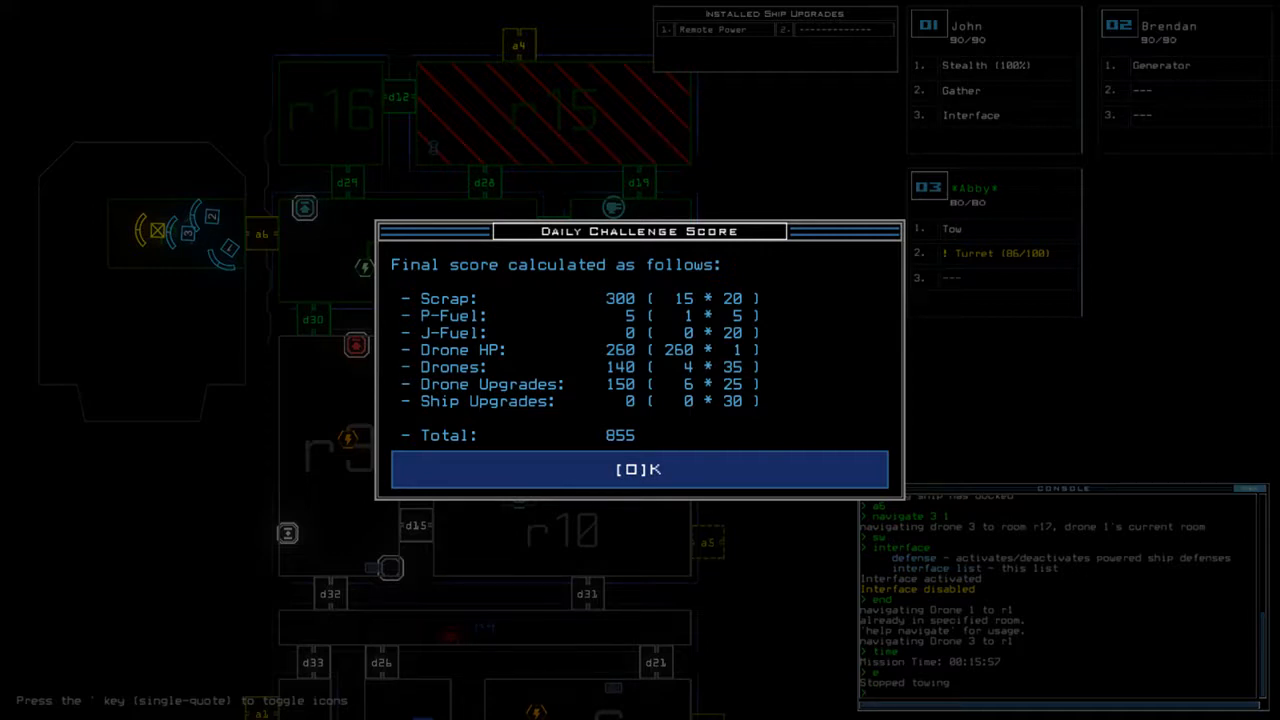
Dismiss the Daily Challenge score of 855 to bring up the 12/14/2017 daily leaderboard
left_click(640, 468)
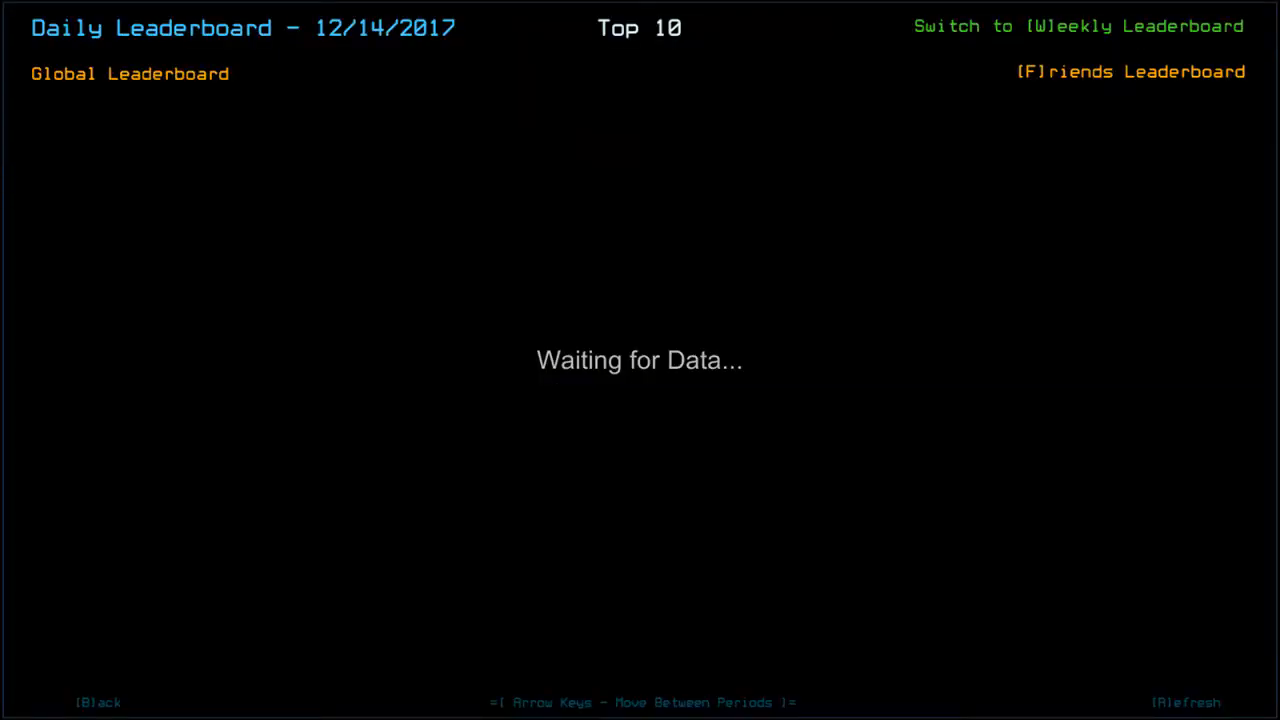